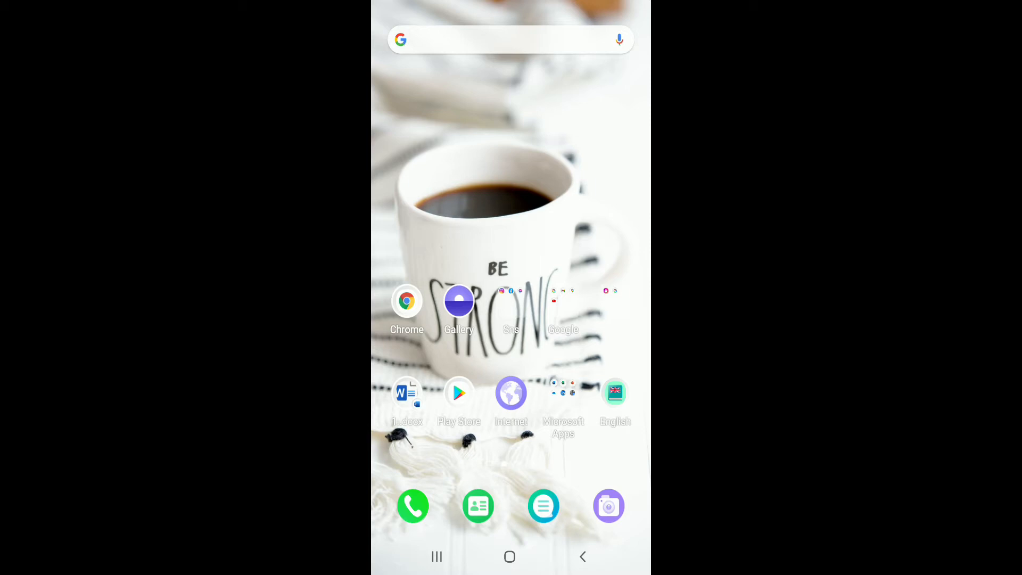
# Step: Launch the Play Store from the home screen to reach Viber Messenger's listing
pyautogui.click(459, 393)
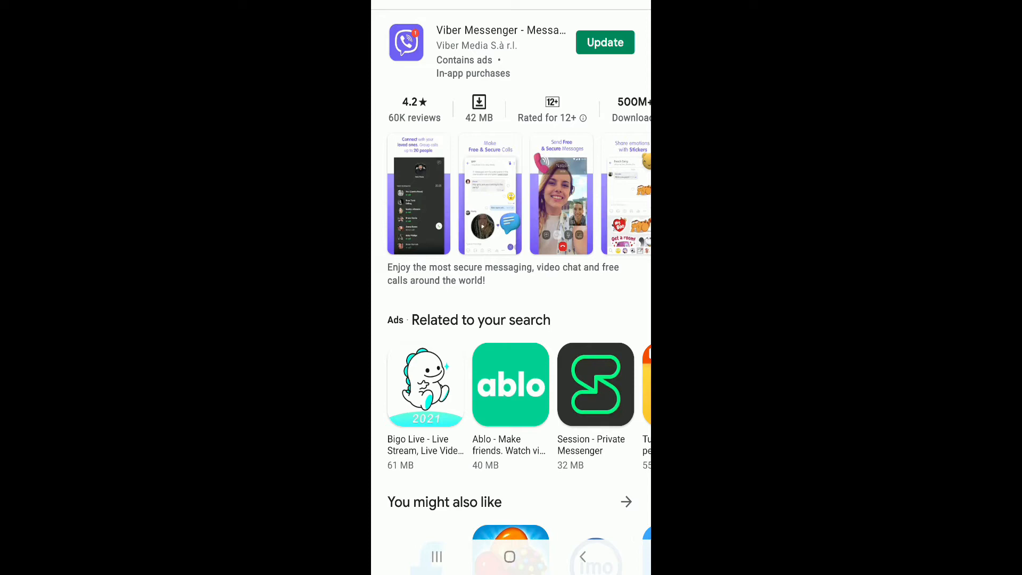
# Step: Start the Viber Messenger update from its Play Store listing
pyautogui.click(604, 42)
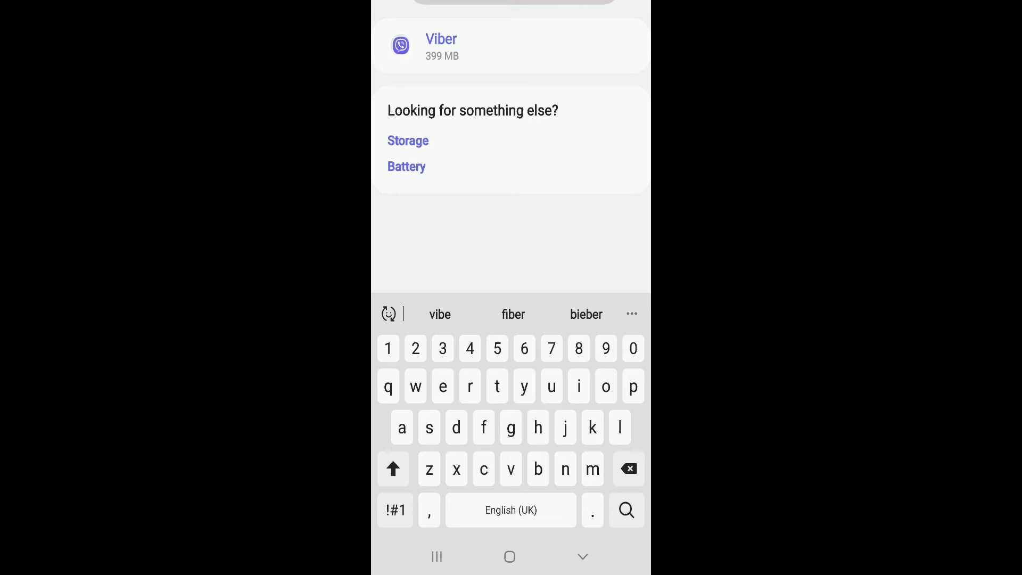
# Step: Force-stop Viber from its app info, confirming, then view its 342 MB storage breakdown
pyautogui.click(441, 46)
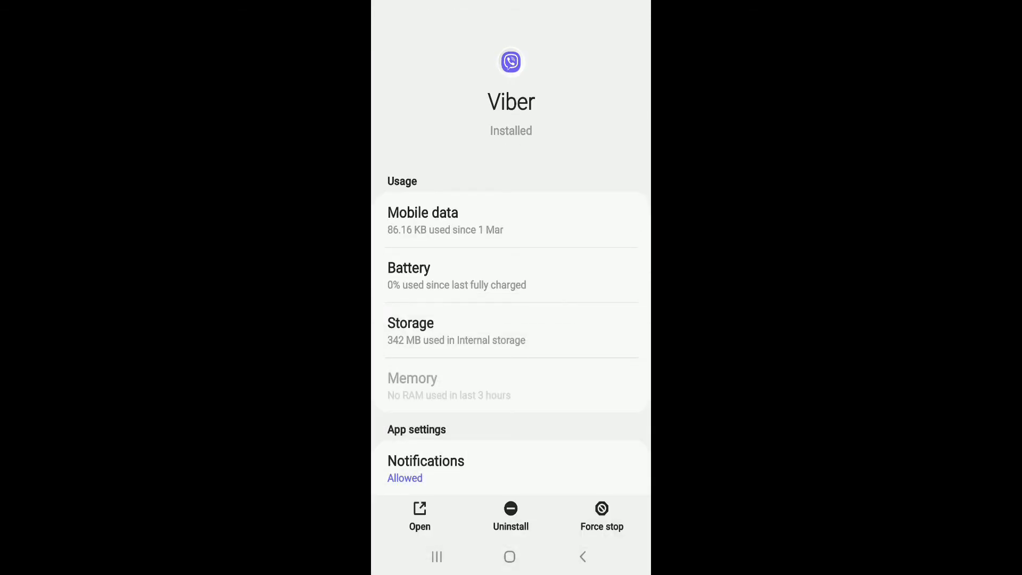
pyautogui.click(601, 514)
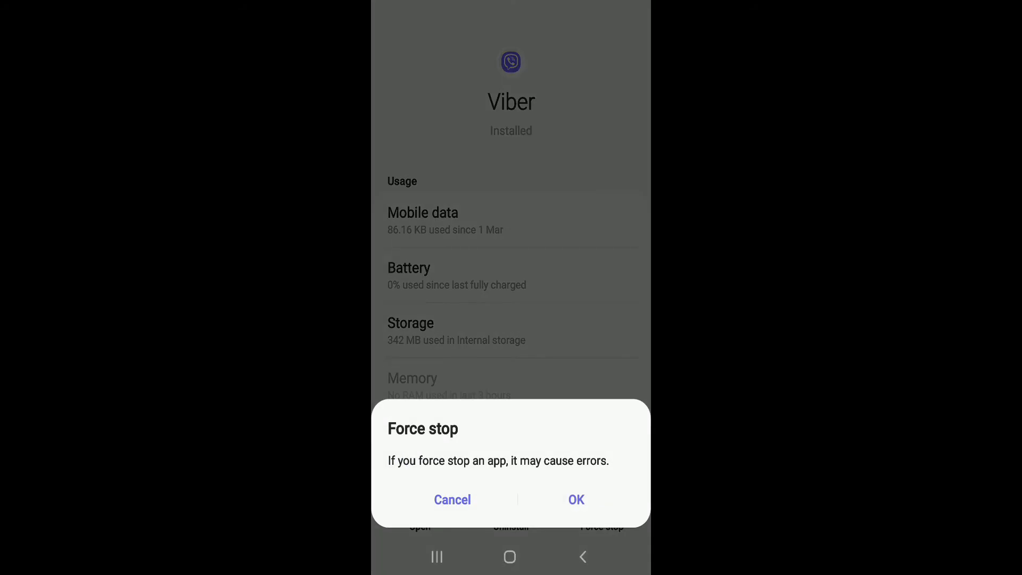
pyautogui.click(453, 499)
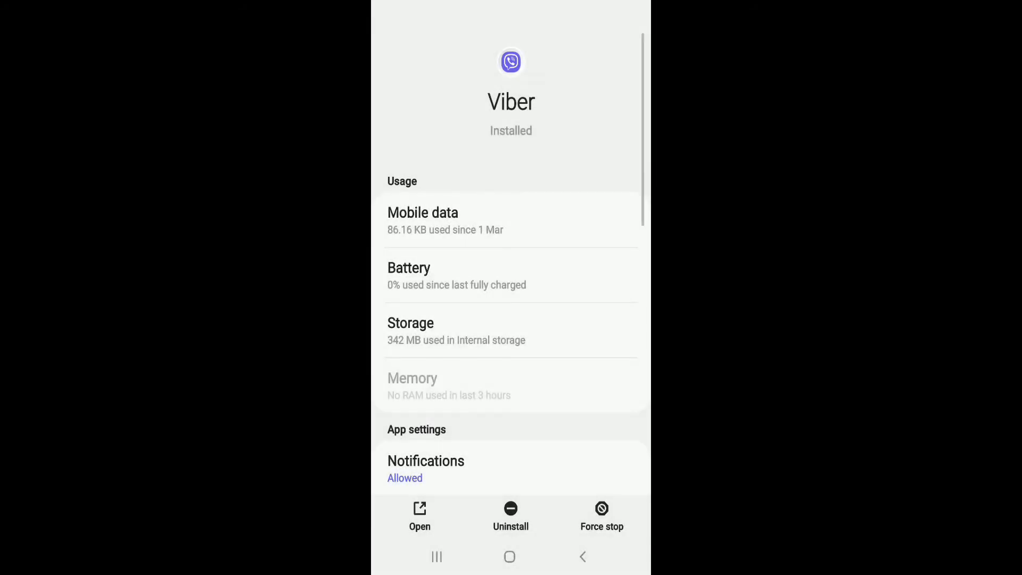
pyautogui.click(410, 329)
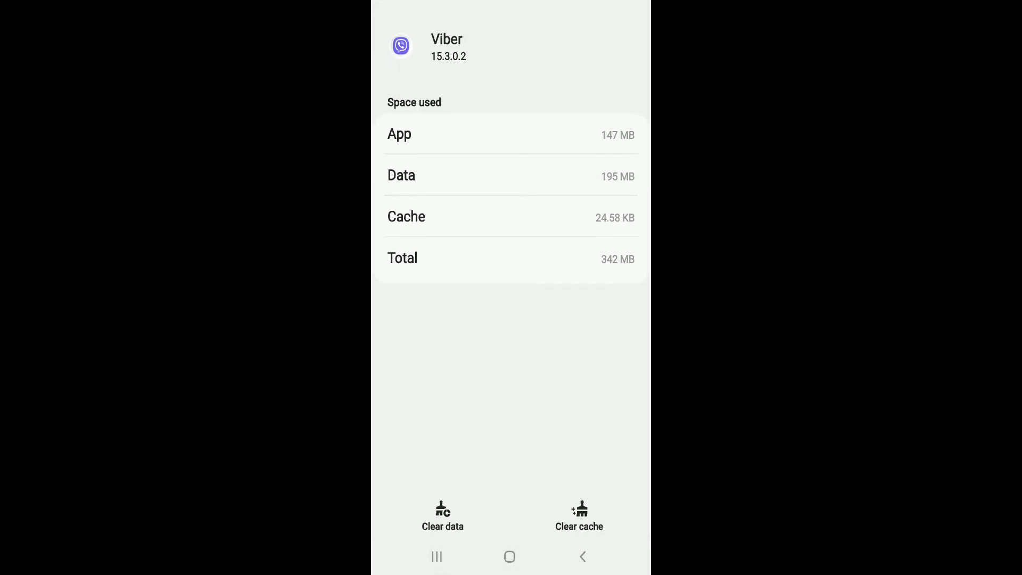
# Step: Clear Viber's 24.58 KB cache to 0 B and confirm deleting all its app data
pyautogui.click(579, 515)
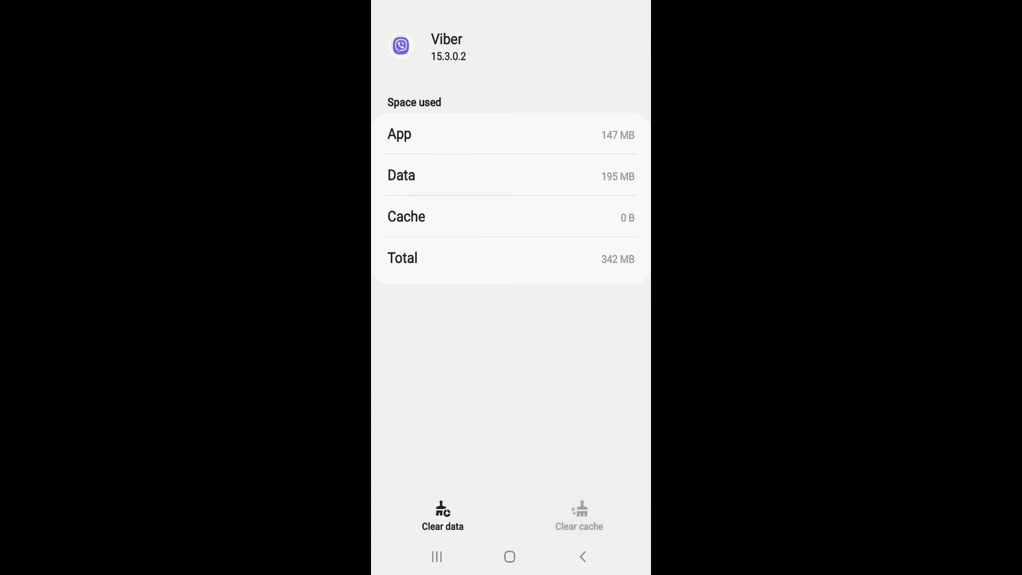
pyautogui.click(442, 515)
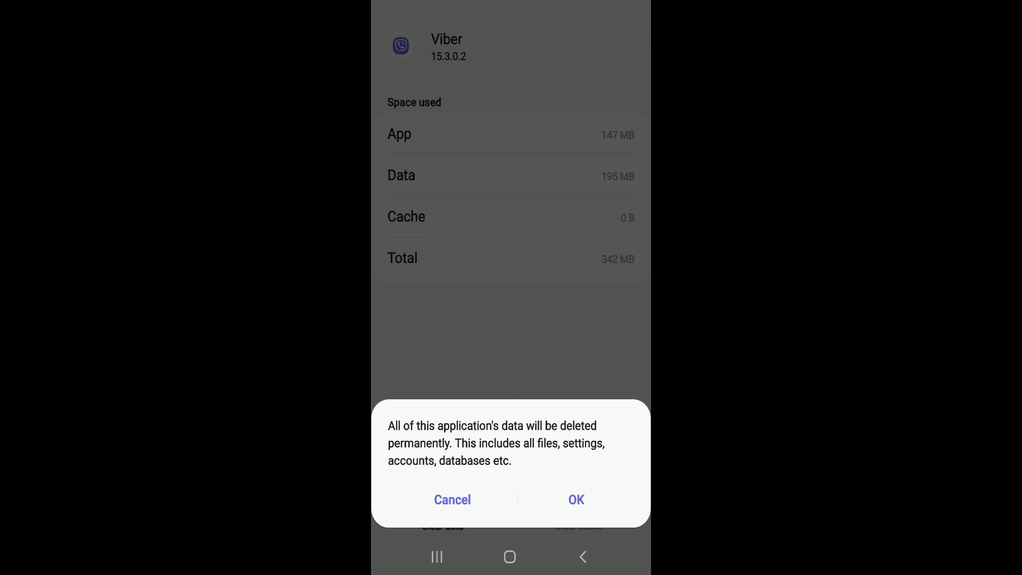
pyautogui.click(576, 499)
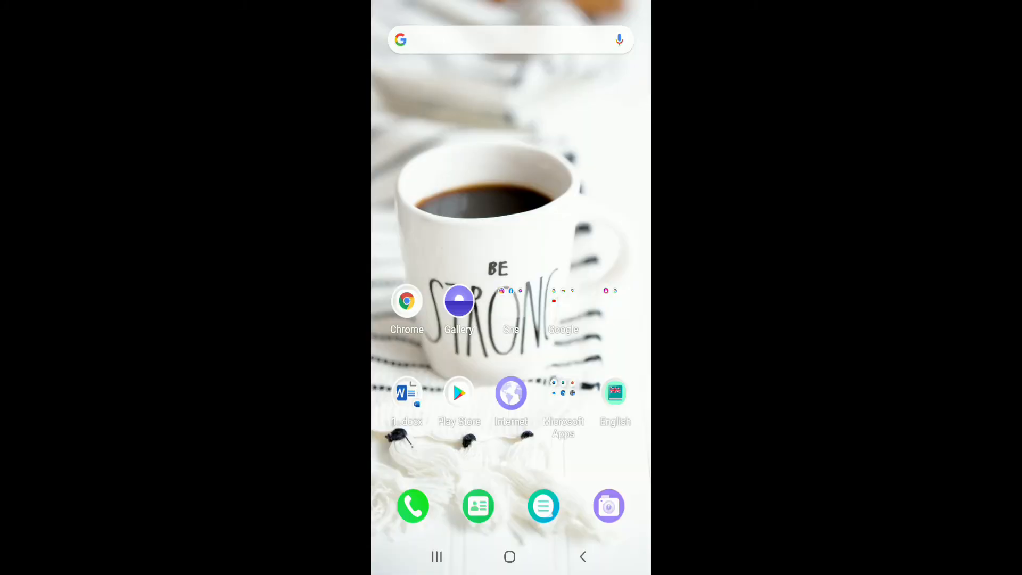